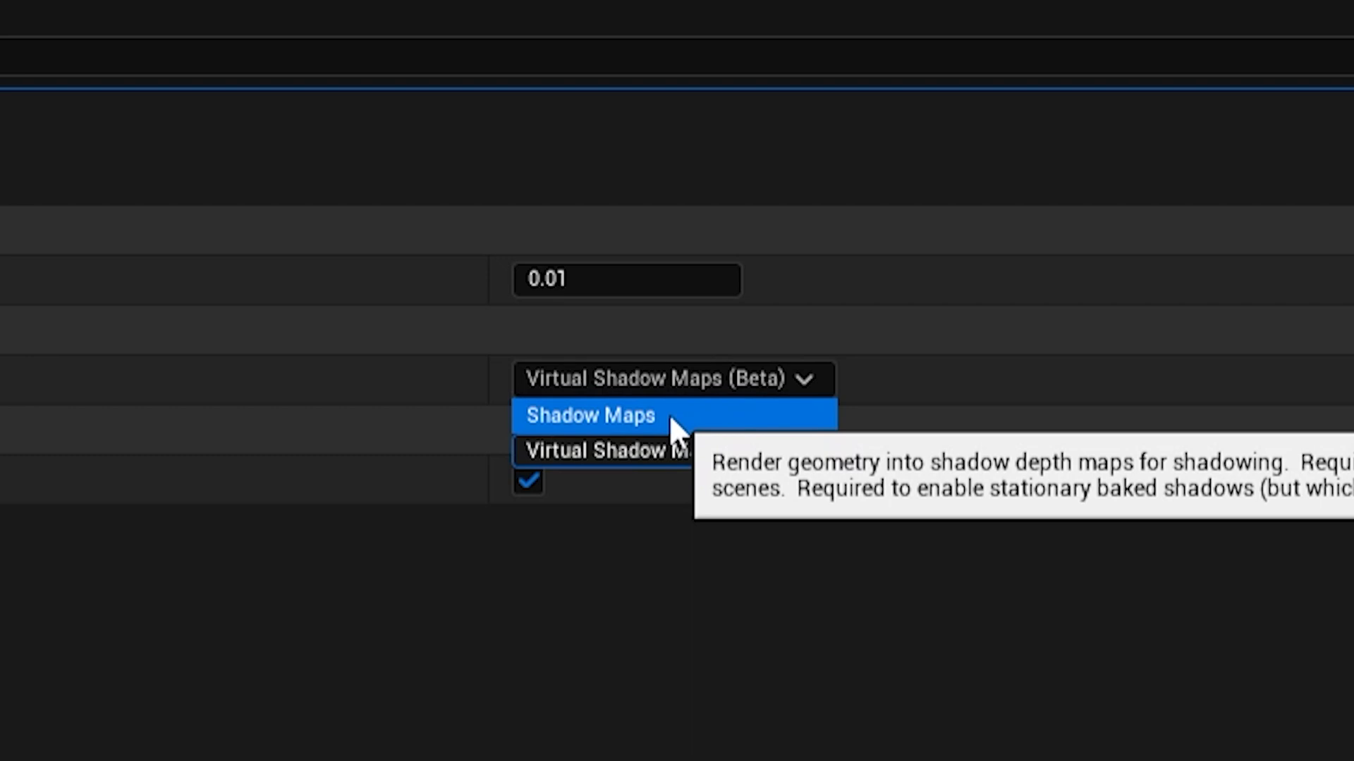
# Step: Set the project's Shadow Map Method to Shadow Maps instead of Virtual Shadow Maps (Beta)
pyautogui.click(589, 414)
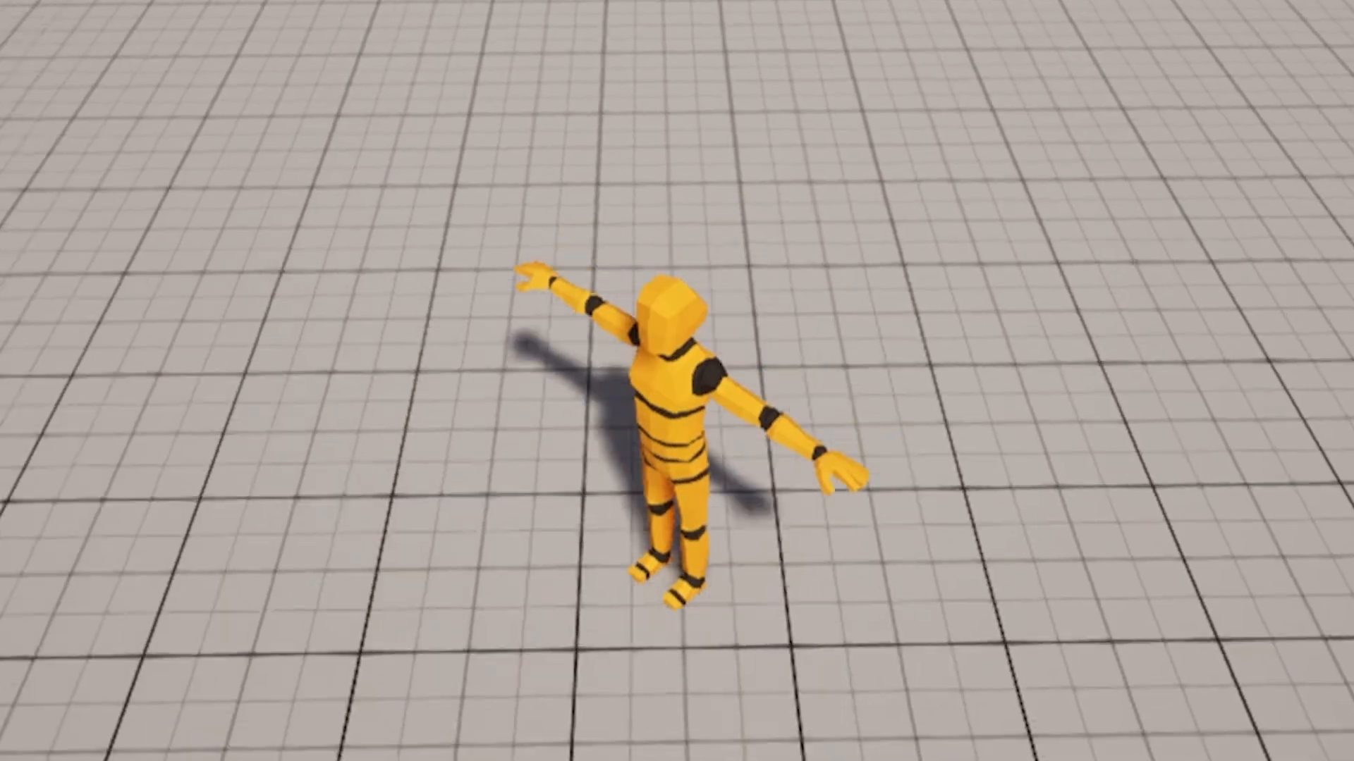